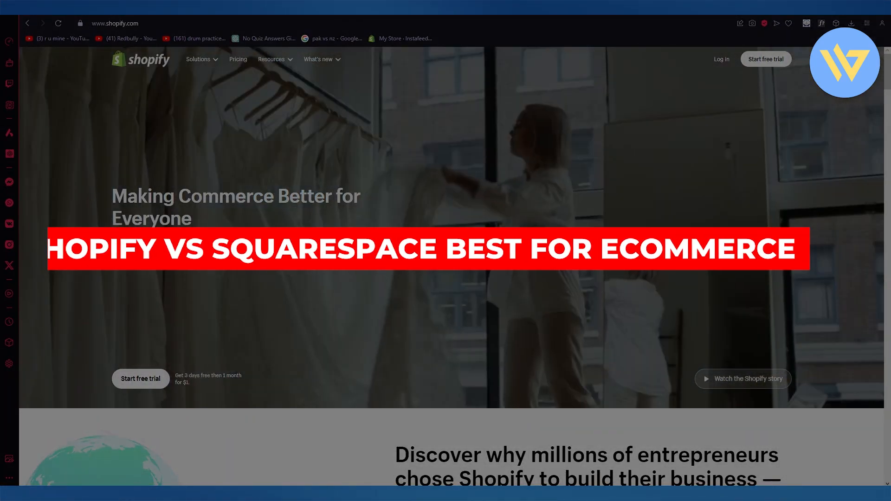
Scroll the Shopify homepage past the hero video to the merchant stats and commerce community cards.
scroll("down", 3)
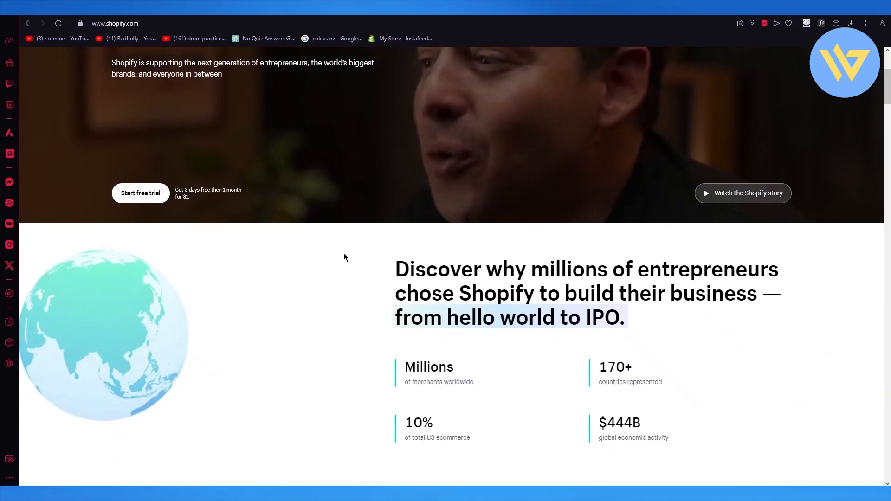
scroll("up", 3)
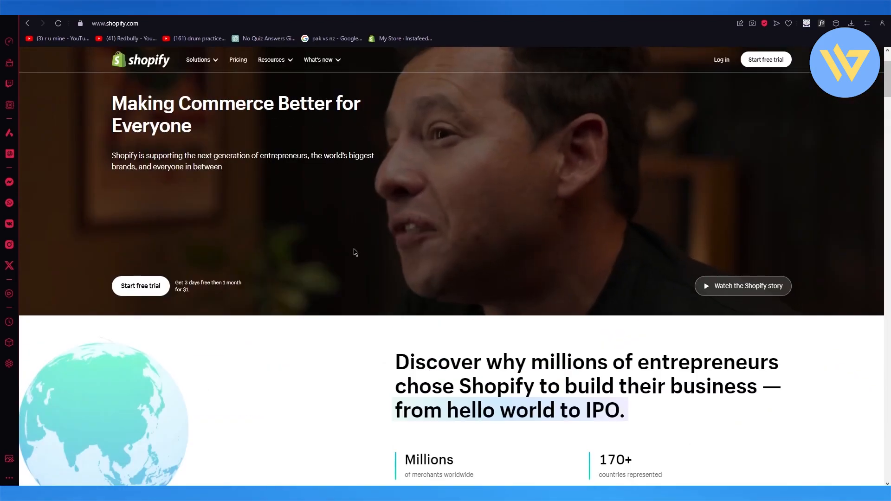
scroll("down", 3)
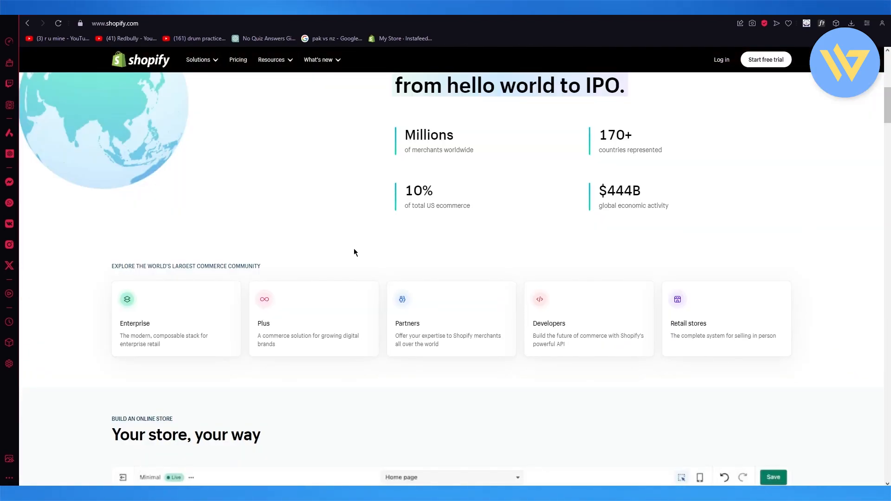
scroll("up", 3)
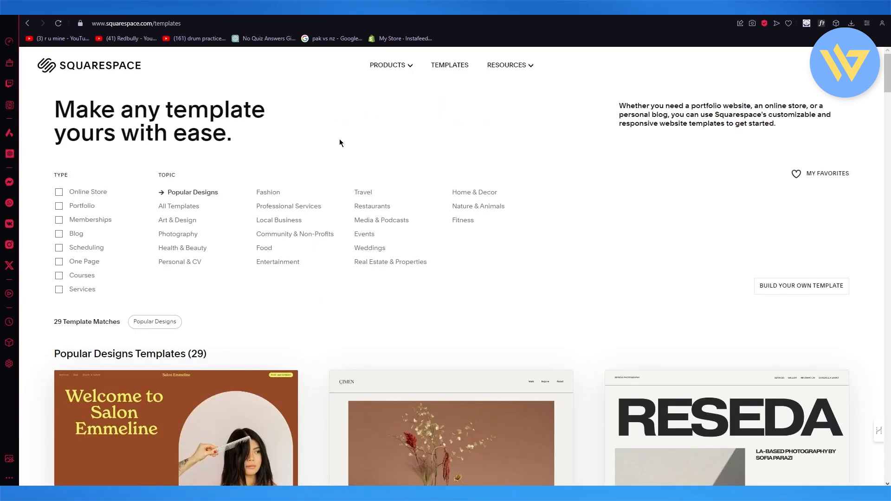
scroll("down", 3)
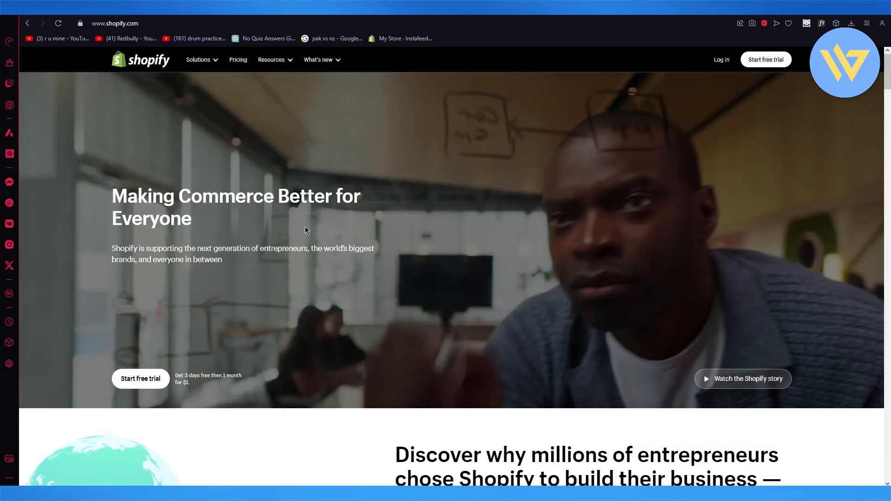
Scroll through 'Your store, your way' and 'Sell to every buyer' to the store editor demo.
scroll("down", 3)
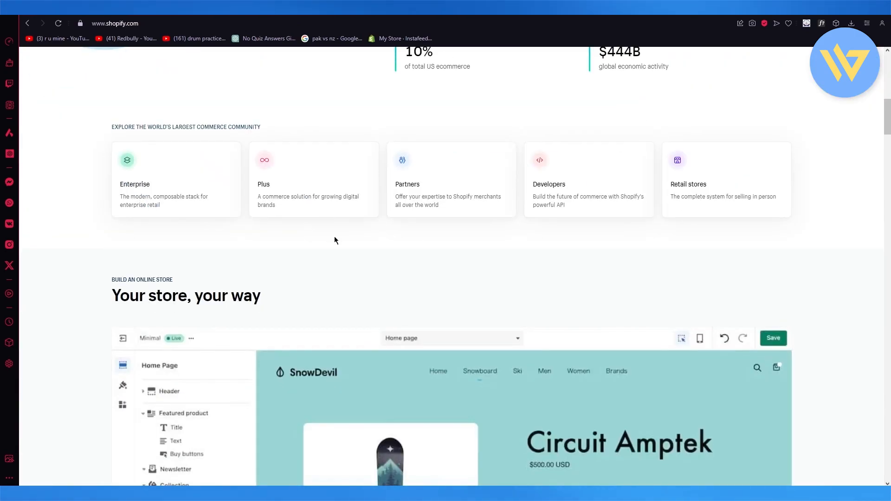
scroll("down", 3)
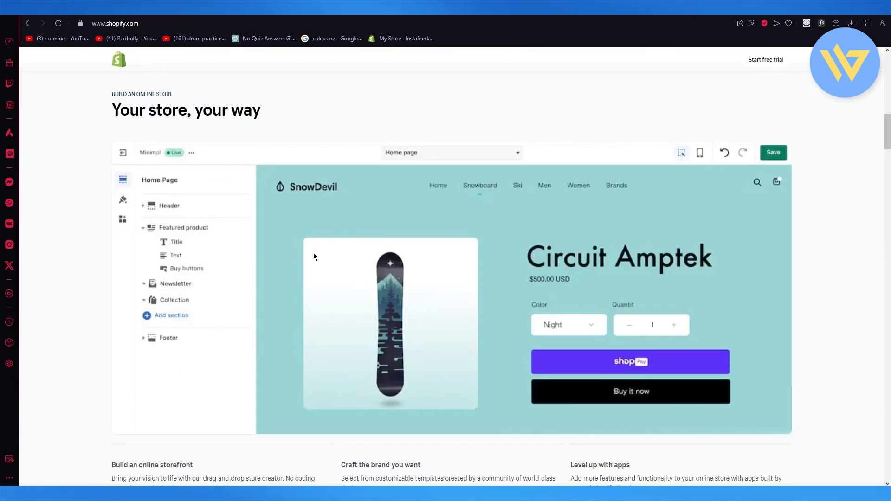
scroll("down", 3)
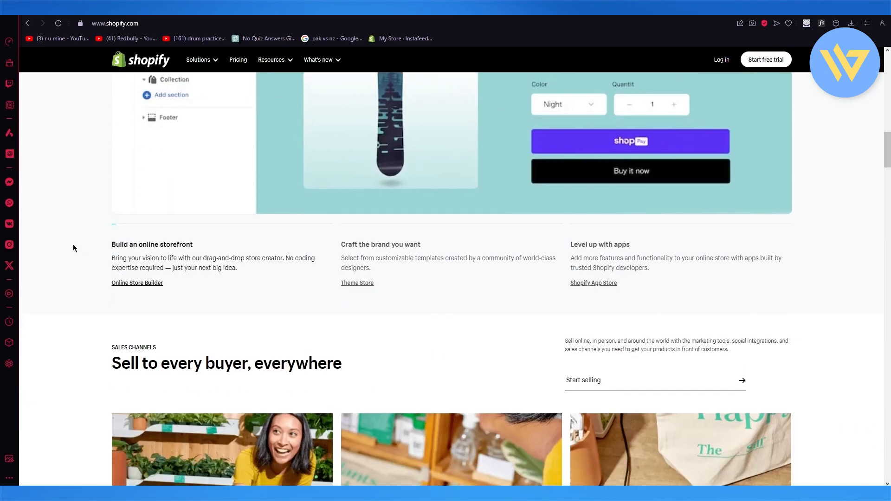
scroll("down", 3)
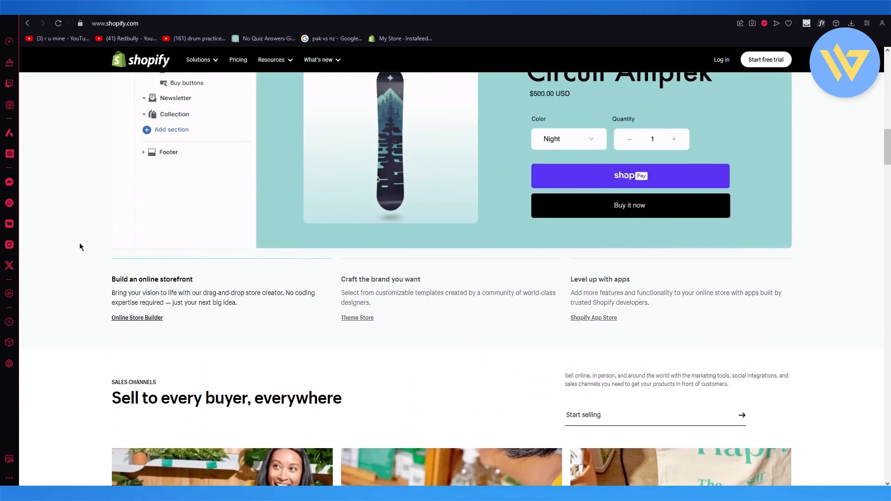
scroll("down", 3)
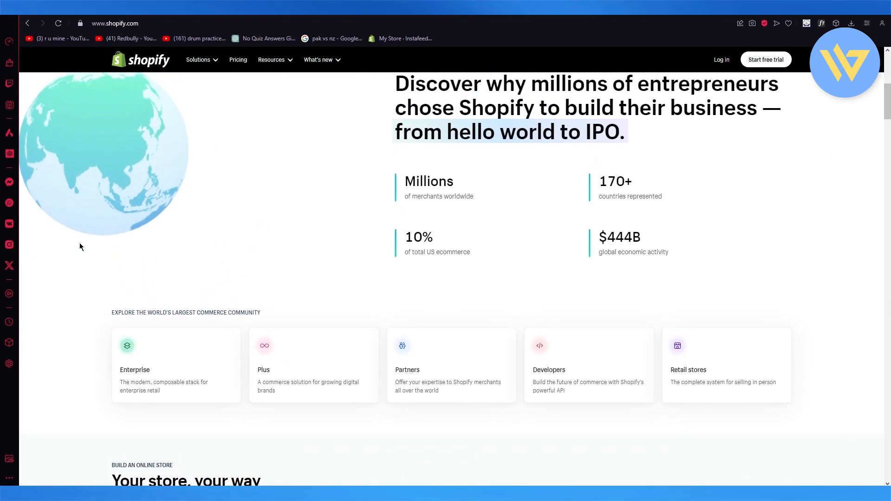
scroll("down", 3)
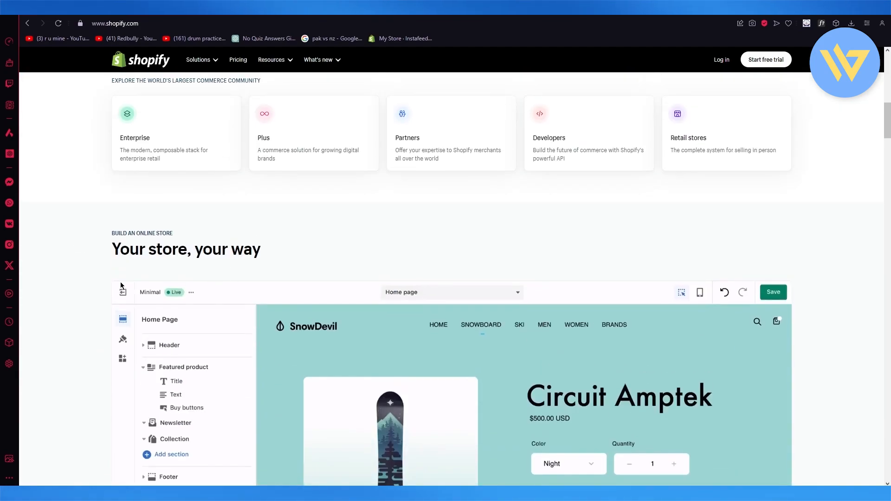
Drag the Collection section above Newsletter in the store editor demo and continue down.
scroll("down", 3)
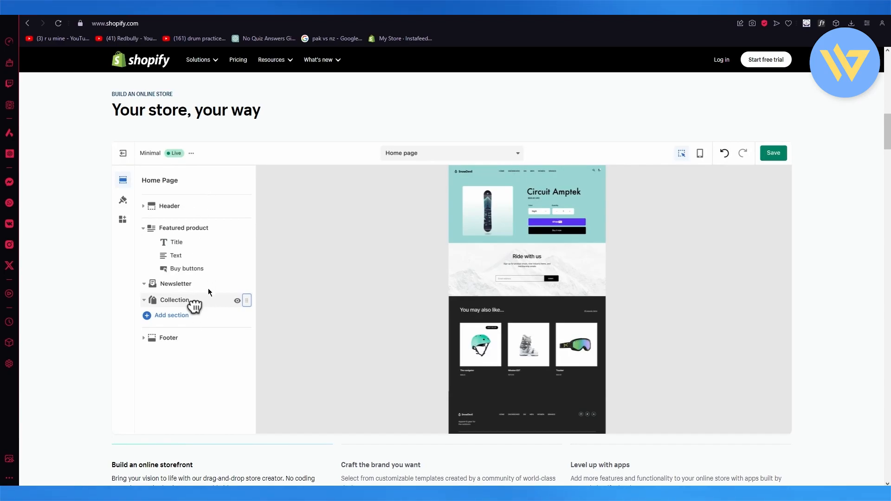
scroll("down", 3)
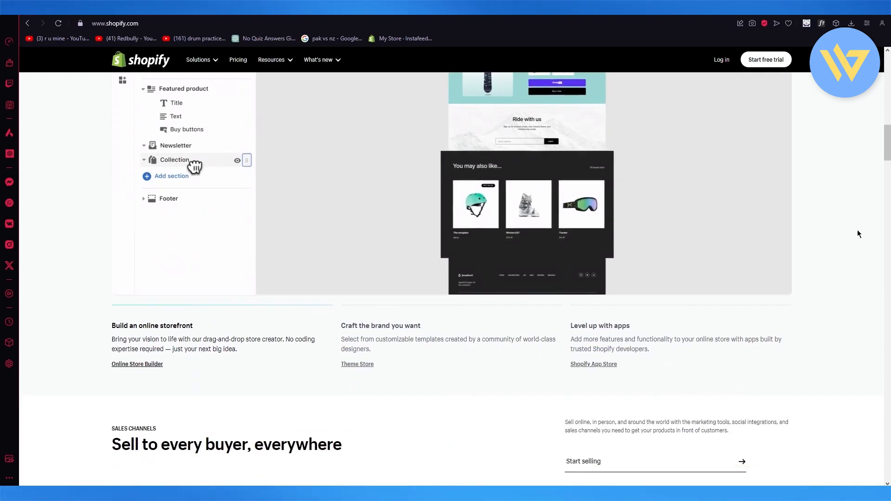
left_click_drag(194, 165, 194, 145)
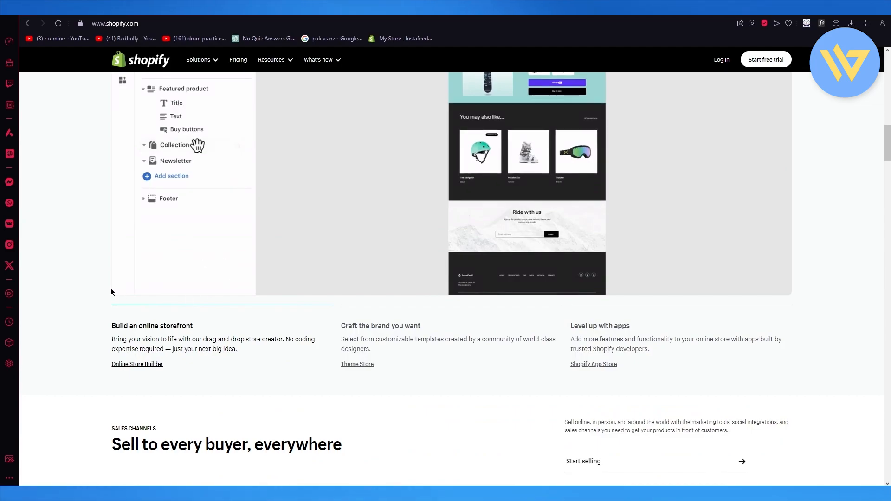
scroll("down", 3)
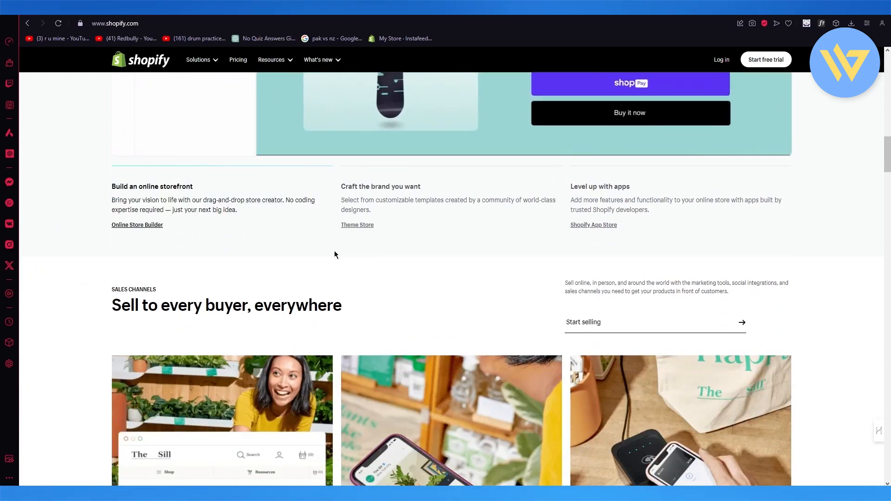
Scroll through 'Sell to every buyer', 'Flexible point of sale' and 'From first touch to full funnel' sections.
scroll("down", 3)
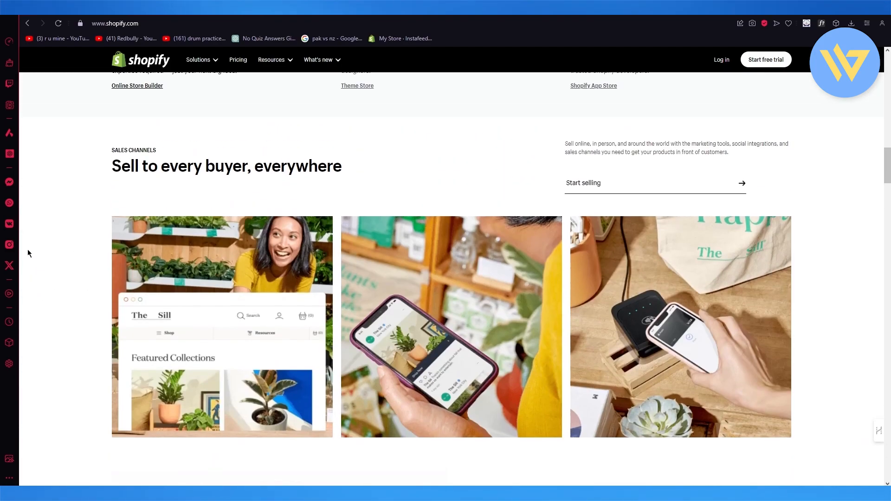
scroll("down", 3)
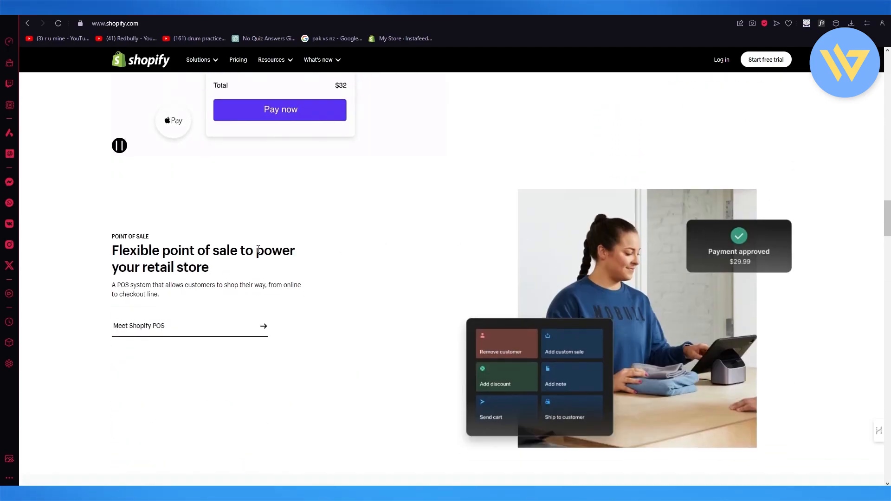
scroll("down", 3)
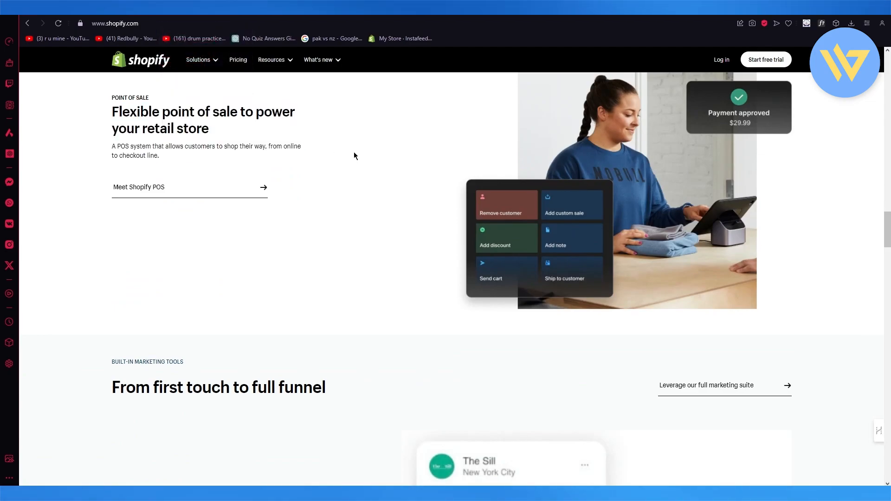
scroll("down", 3)
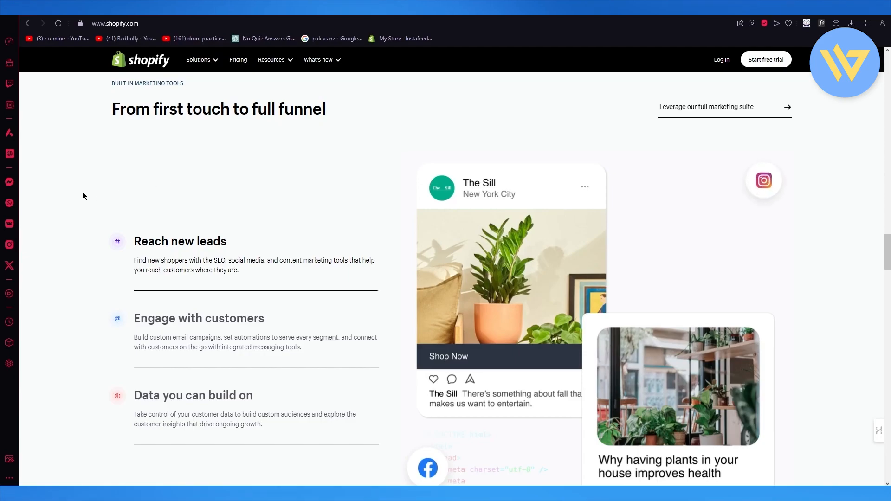
scroll("down", 3)
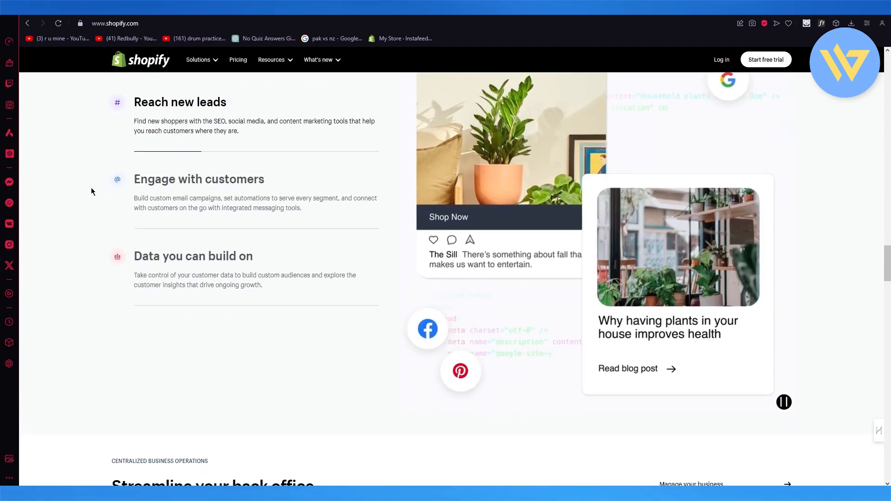
scroll("down", 3)
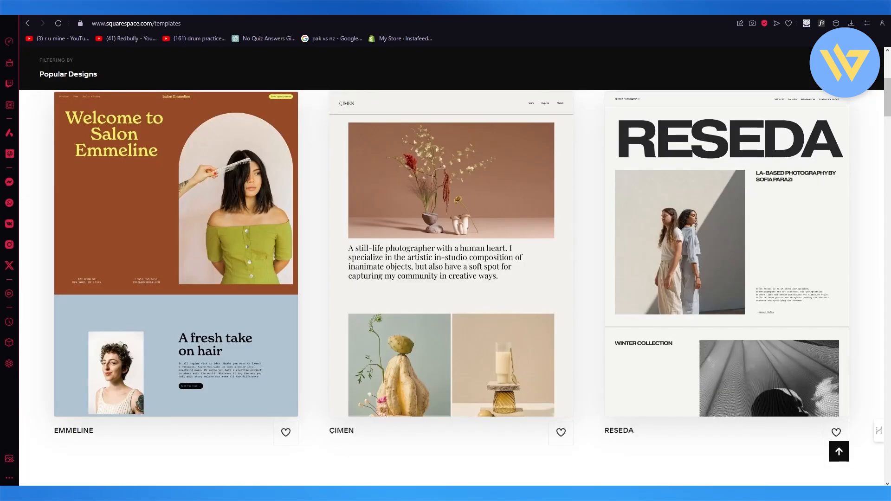
Scroll back up the Squarespace templates gallery to the type and topic filters showing 29 Popular Designs.
scroll("up", 3)
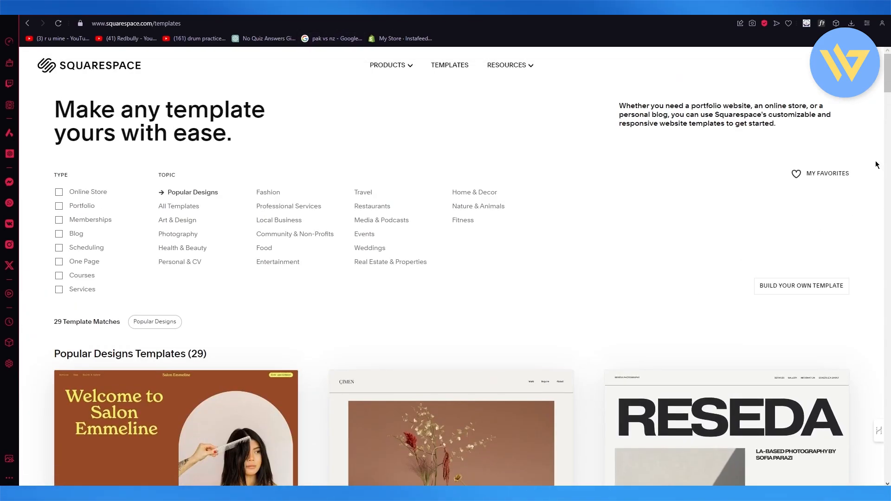
mouse_move(860, 135)
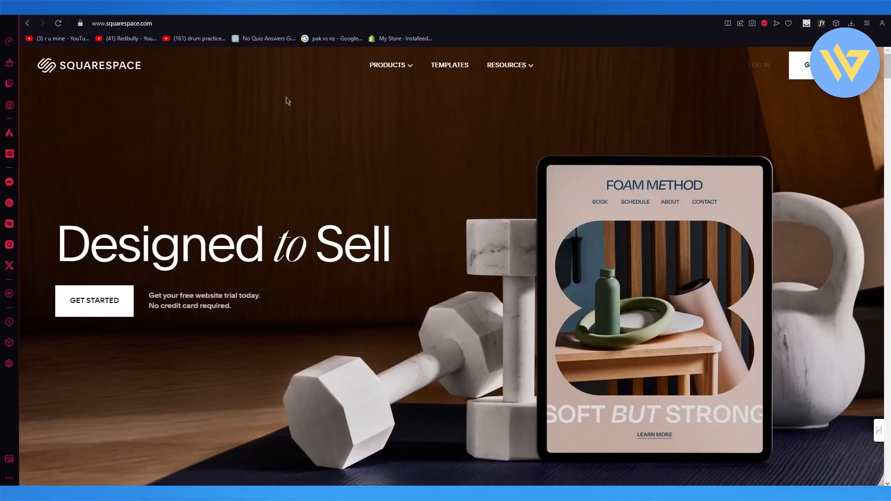
mouse_move(384, 134)
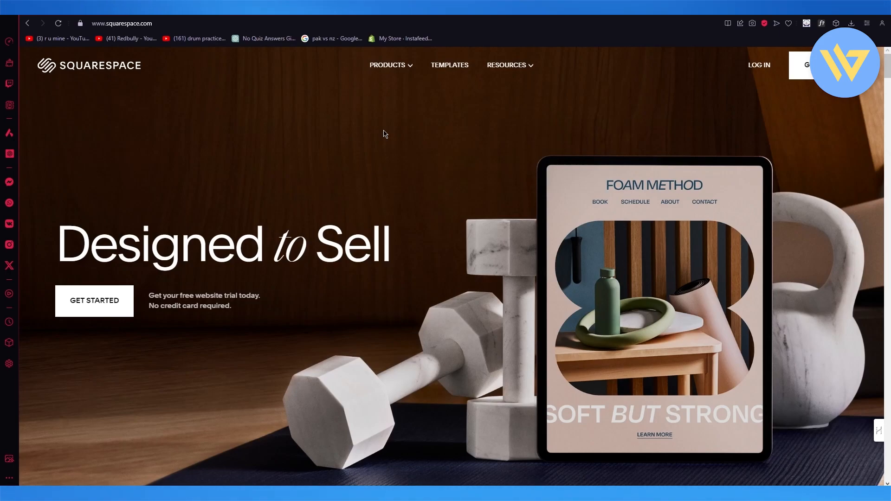
Scroll the Squarespace homepage past 'Designed to Sell' to the create, sell and market overview.
scroll("down", 3)
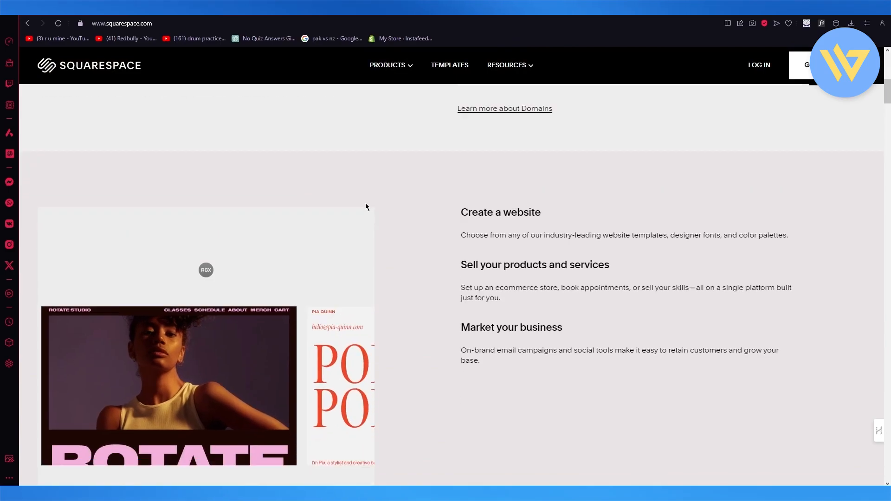